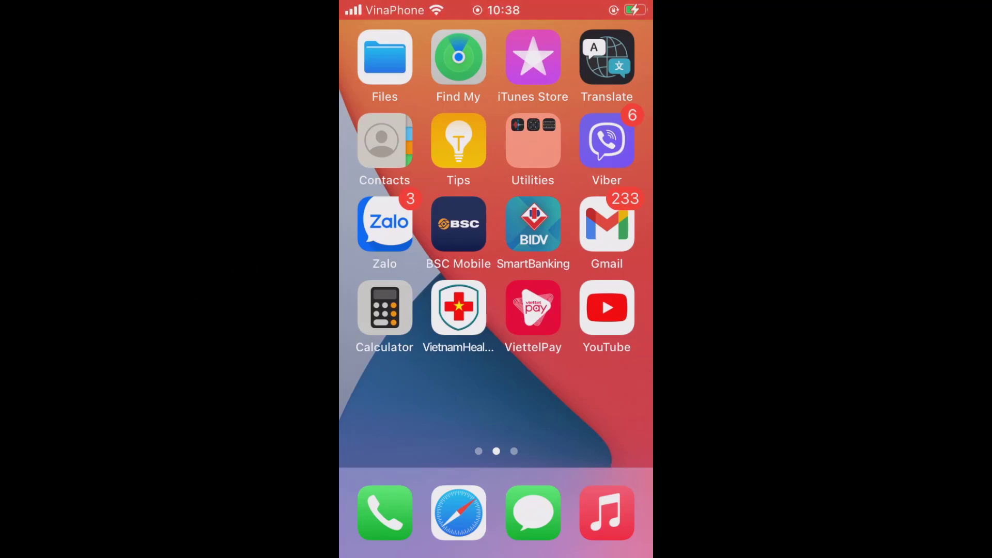
# Launch YouTube and search for "netvn" to list the NETVN channel's videos.
pyautogui.click(606, 309)
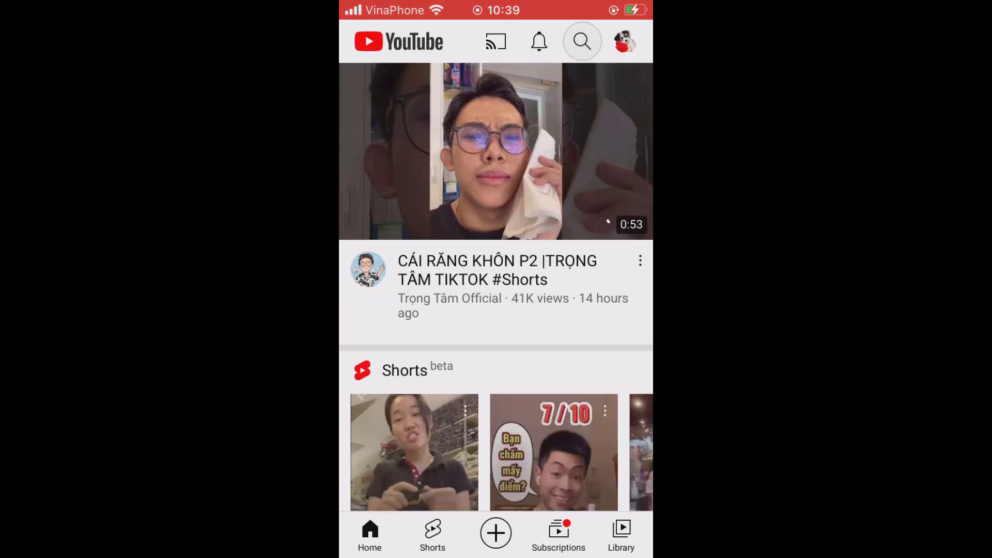
pyautogui.click(581, 41)
pyautogui.write('netvn')
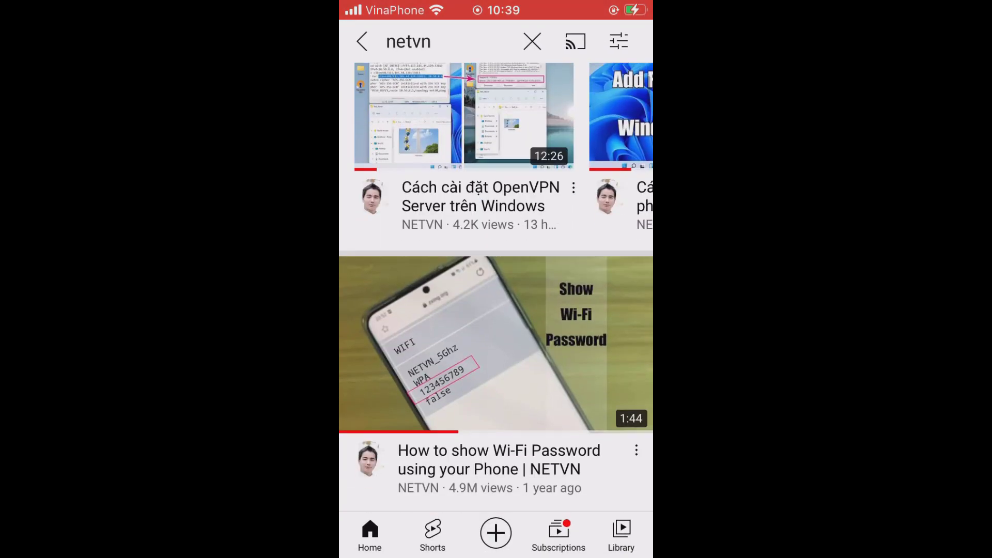
# Save the "CMD : Show Wi-Fi Password" video and bring up the 'Save video to...' sheet.
pyautogui.scroll(3)
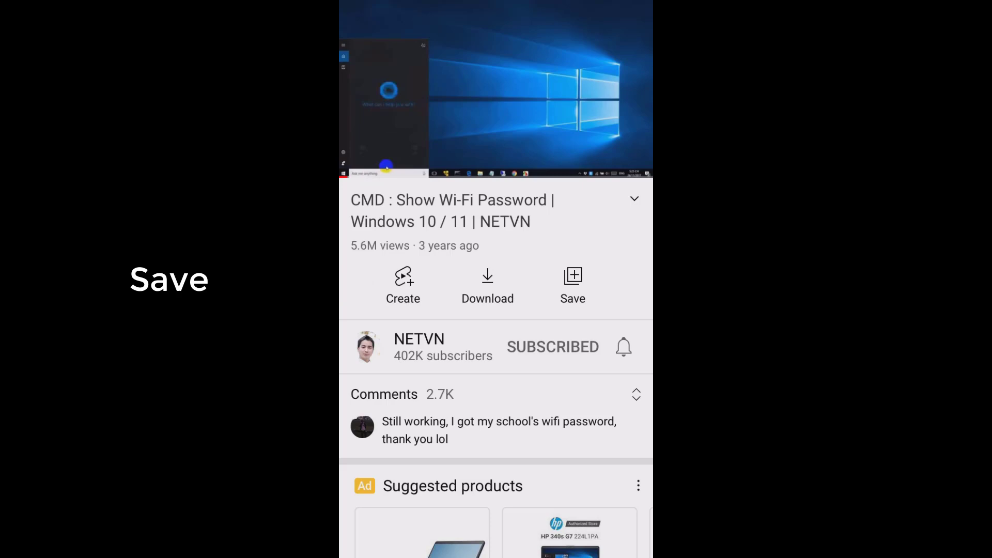
pyautogui.click(573, 286)
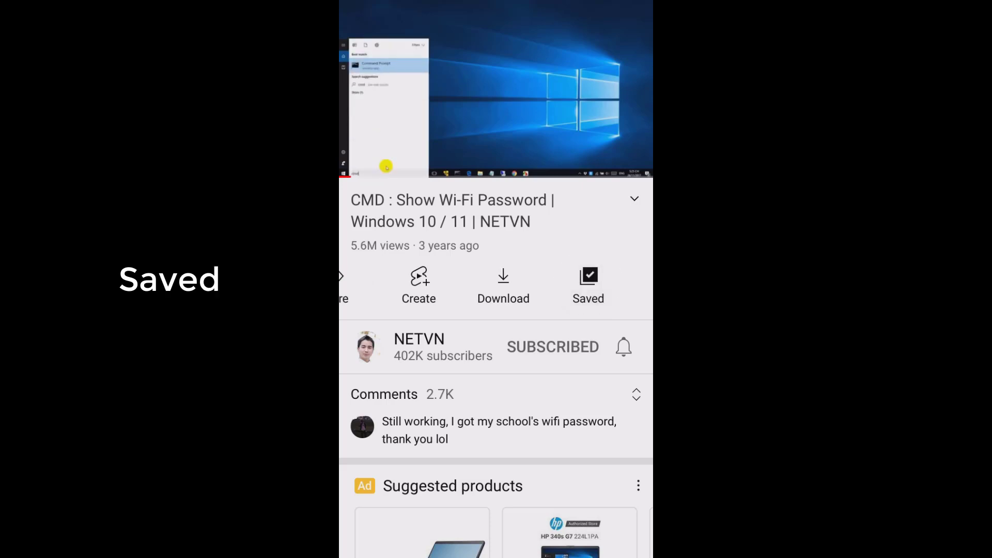
pyautogui.click(588, 285)
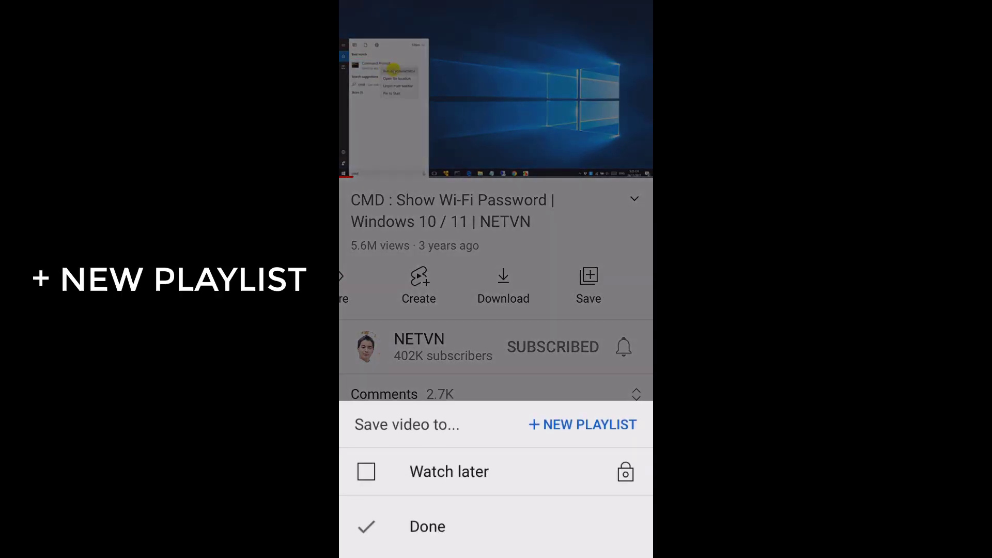
# Create a new private playlist titled "My Playlist" for the CMD Wi-Fi password video.
pyautogui.click(582, 424)
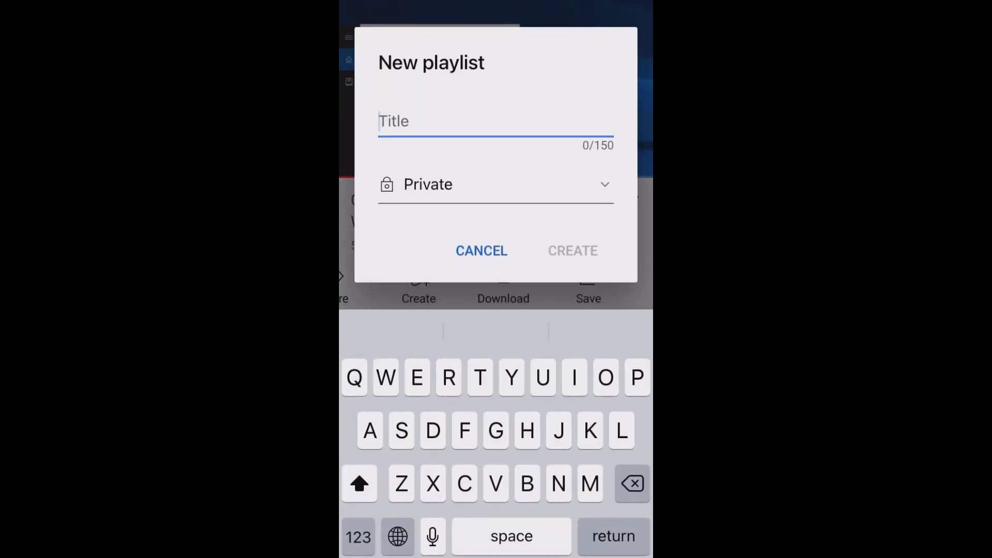
pyautogui.write('My P')
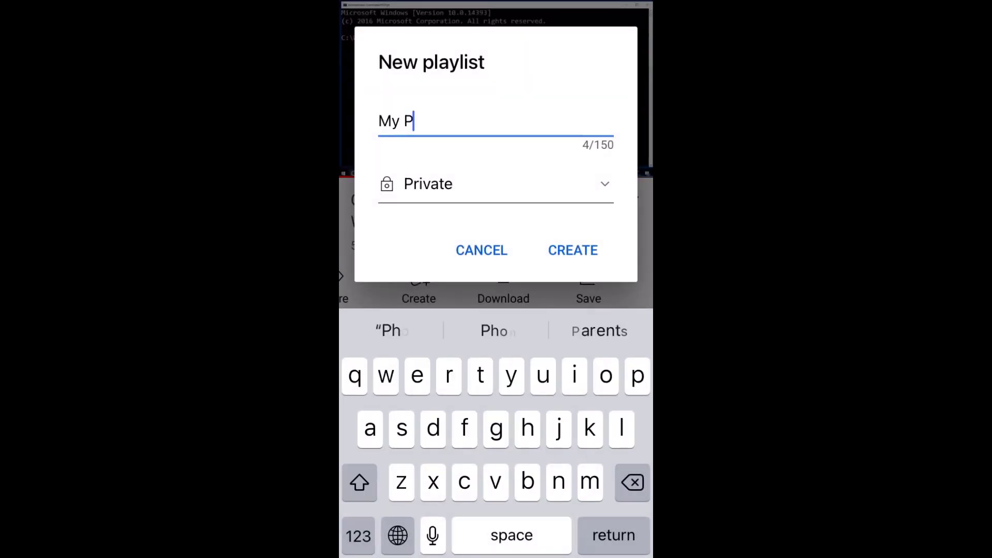
pyautogui.write('laylist')
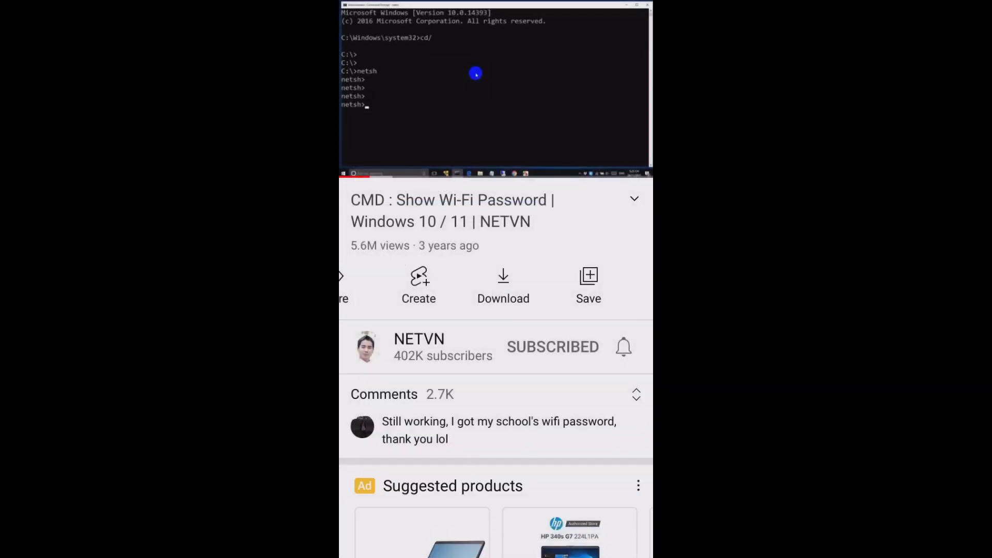
pyautogui.moveTo(516, 117)
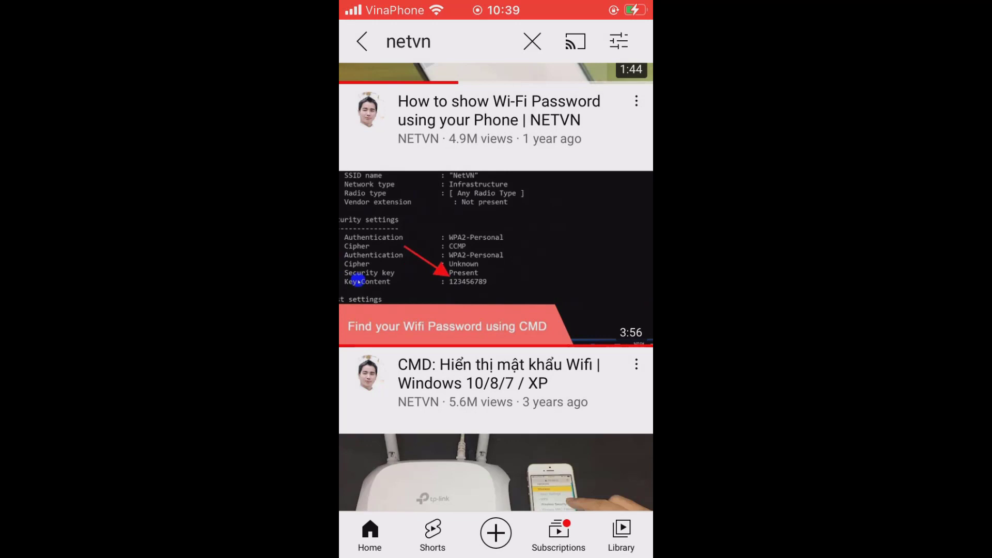
# Save the "TP-Link : Change Wi-Fi password in Mobile" video to My Playlist and confirm.
pyautogui.scroll(3)
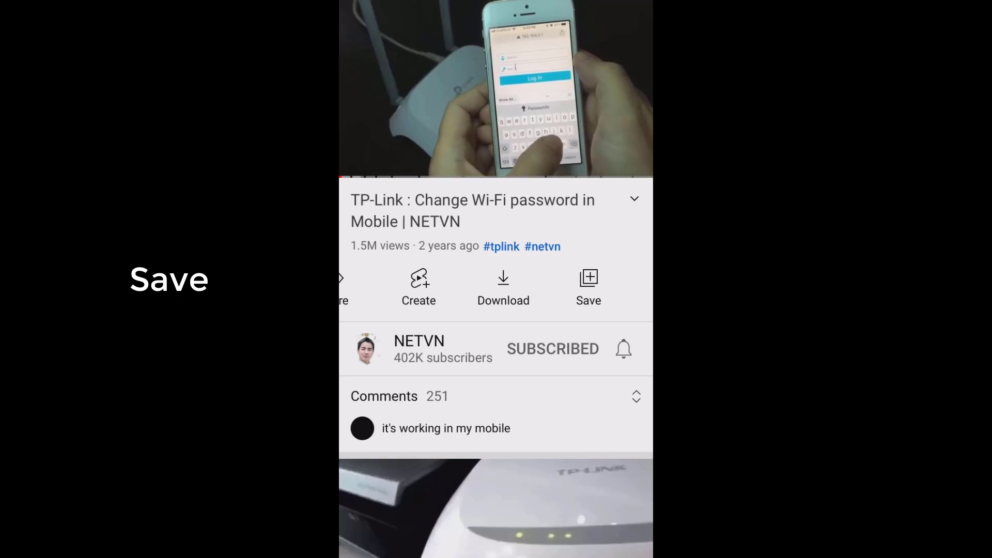
pyautogui.click(588, 288)
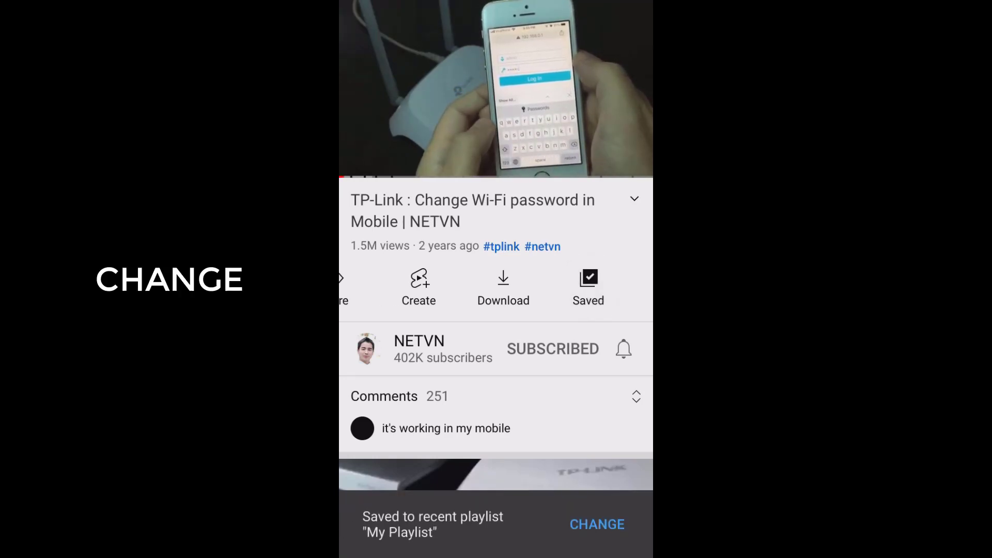
pyautogui.click(595, 524)
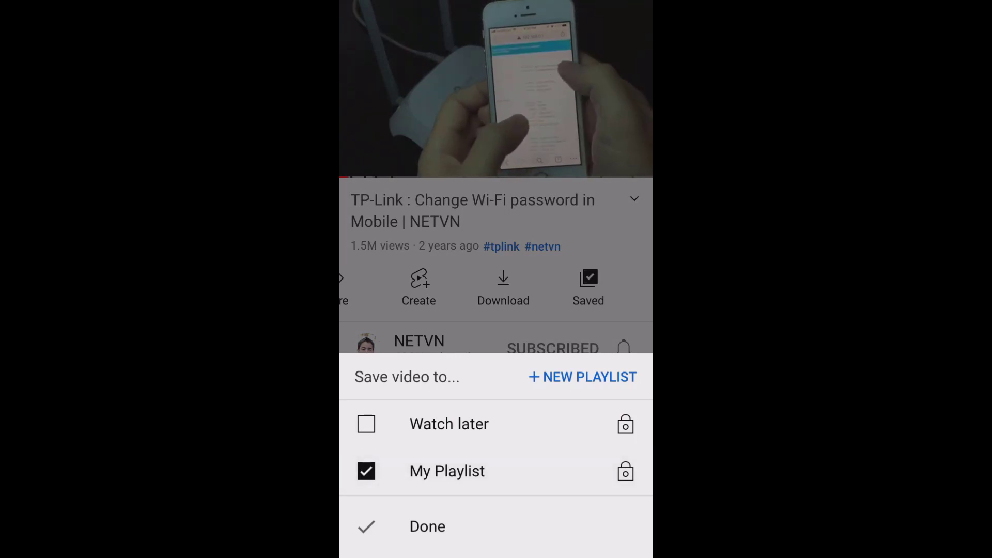
pyautogui.click(427, 526)
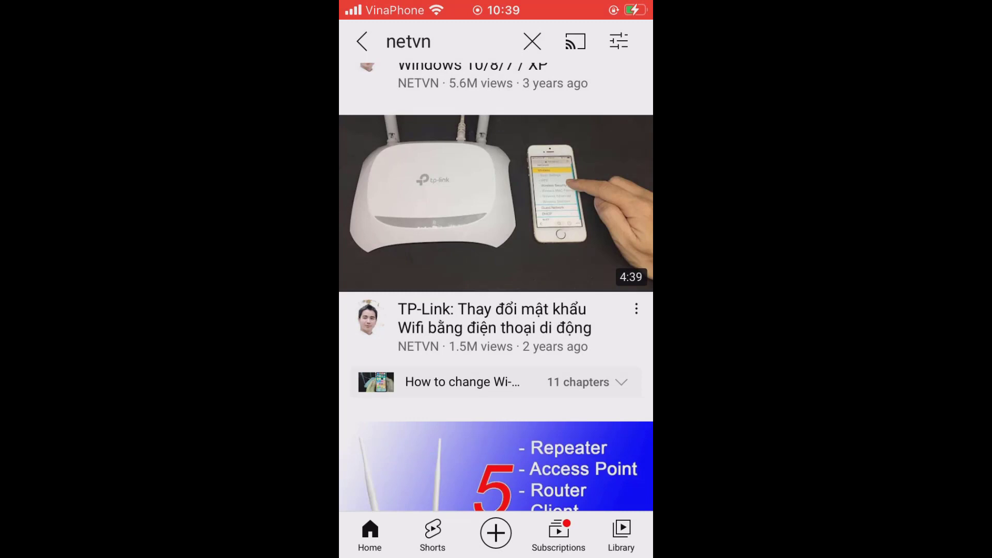
# Go from Home to the Library, where My Playlist appears under Playlists.
pyautogui.click(361, 41)
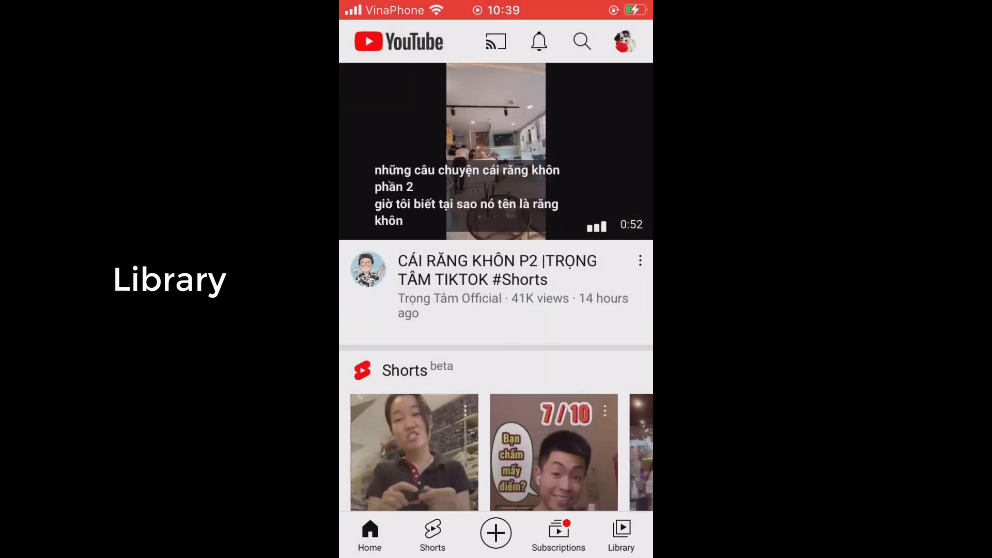
pyautogui.click(620, 534)
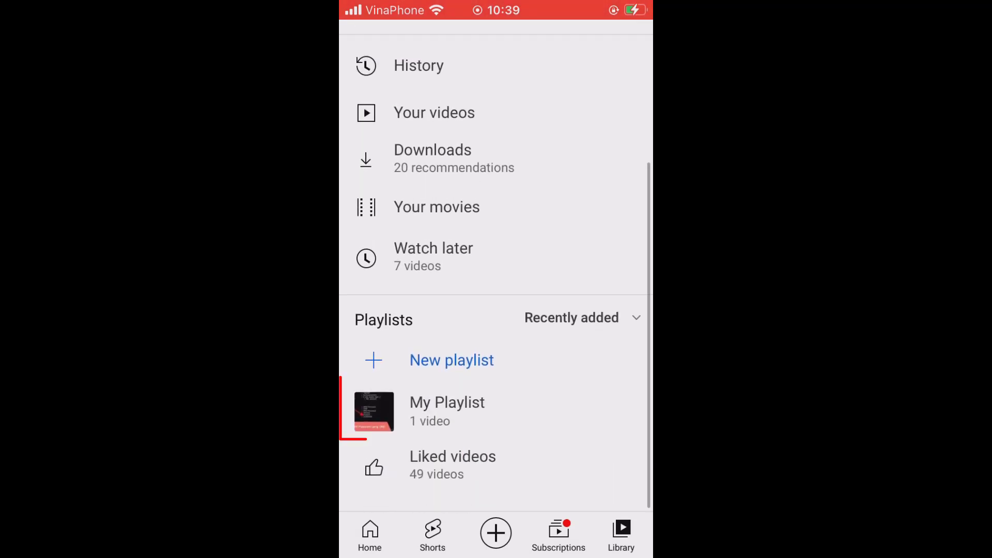
pyautogui.click(496, 408)
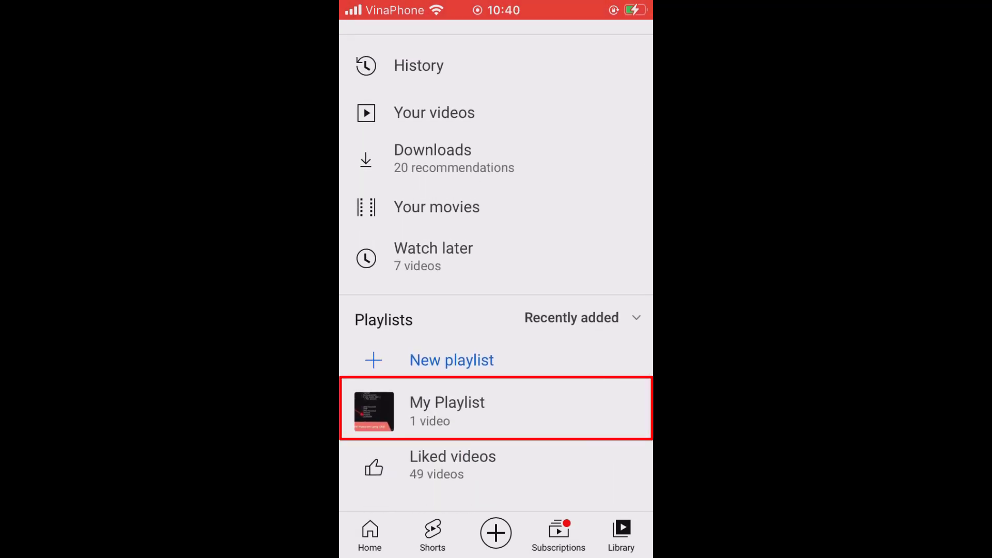
# Open My Playlist with its two NETVN videos and play all.
pyautogui.click(495, 408)
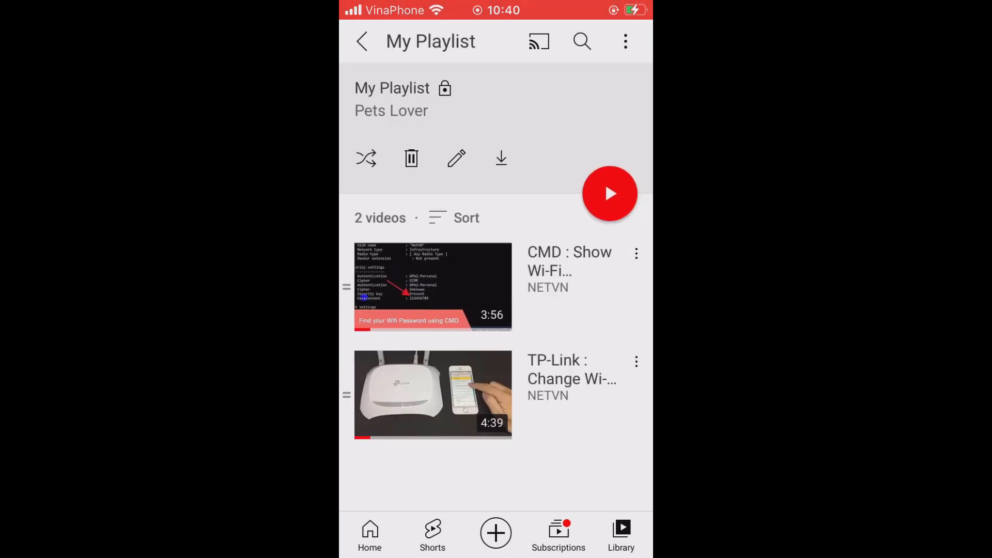
pyautogui.click(609, 193)
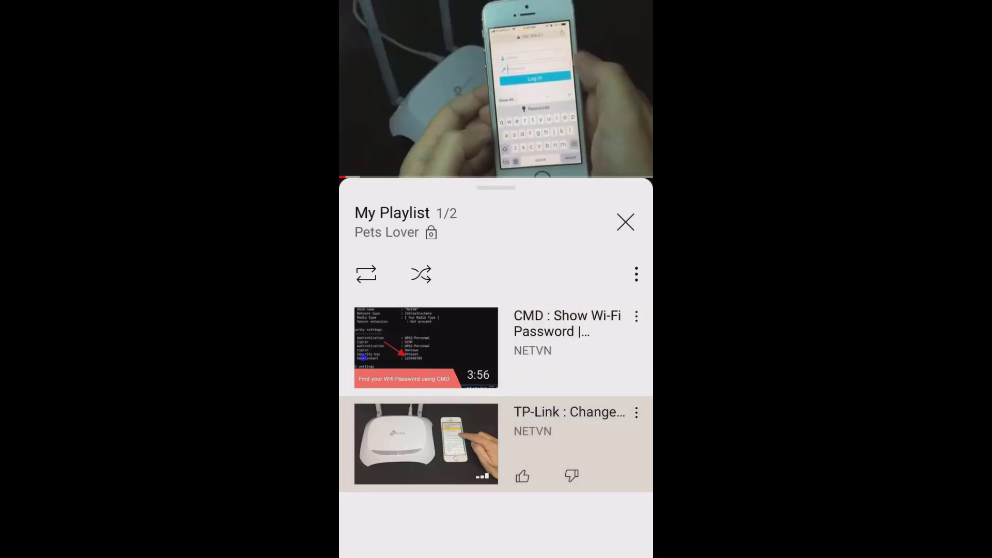